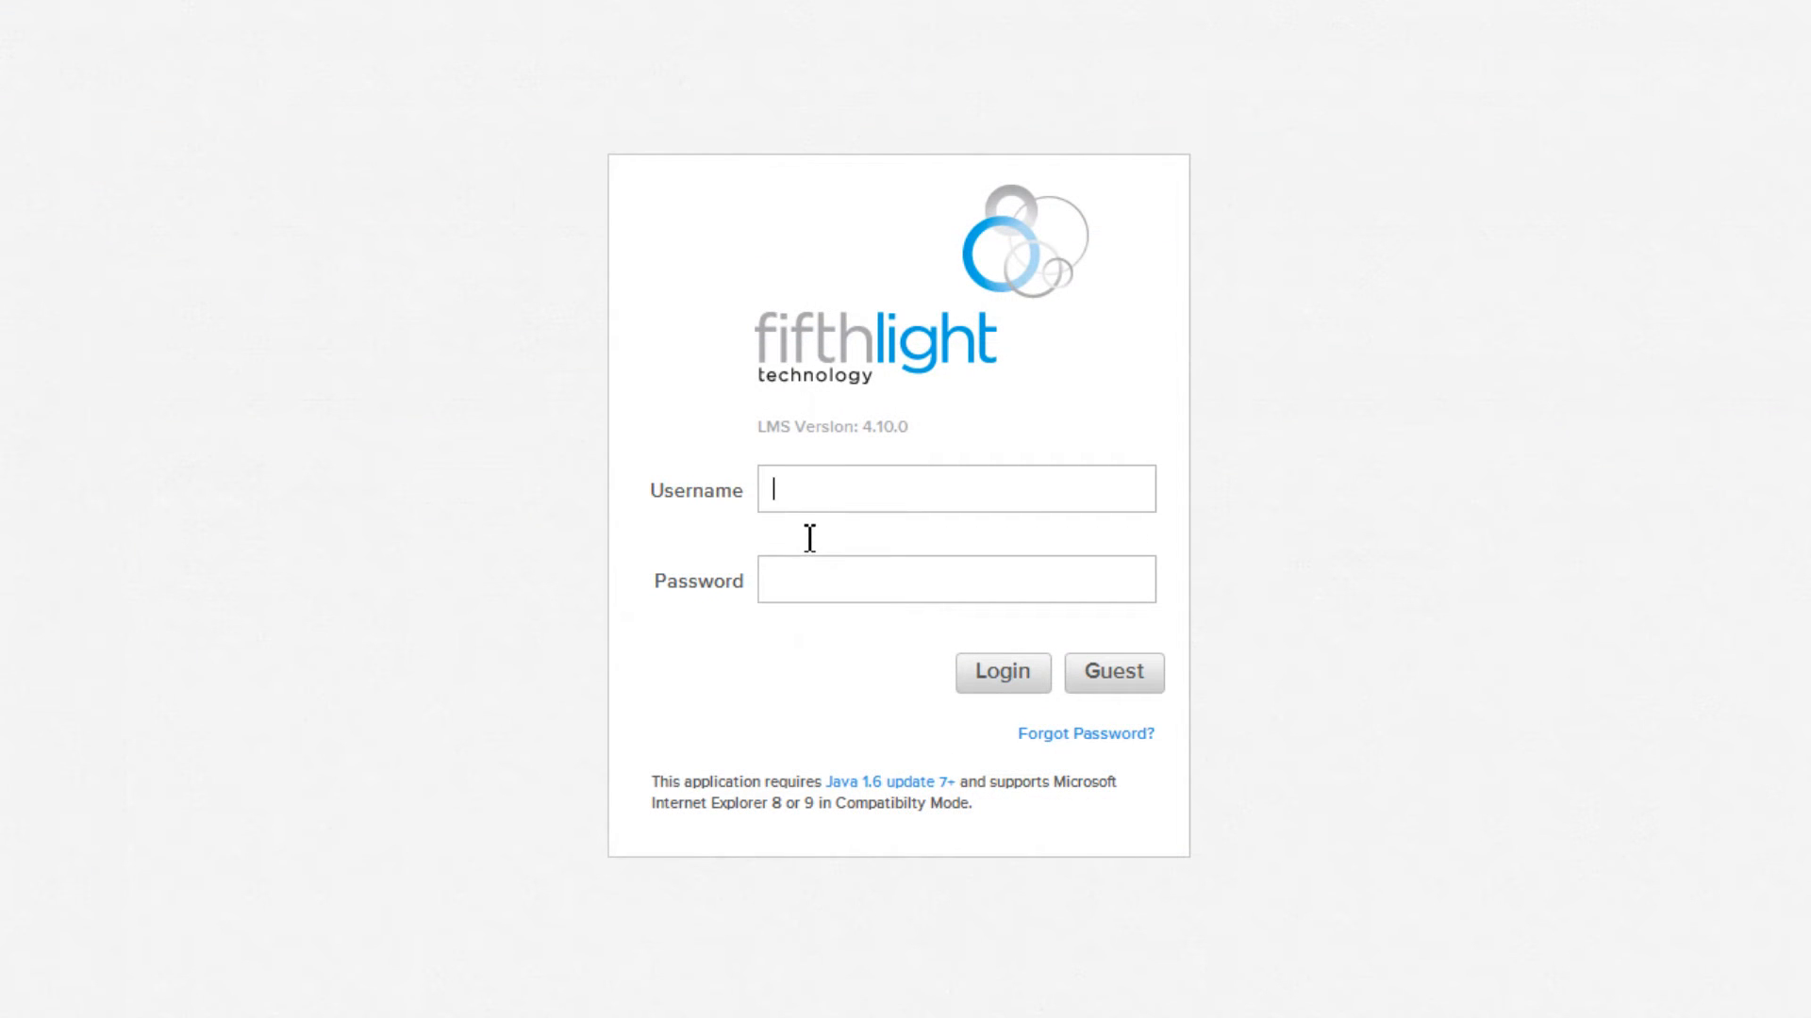
Log in to Fifth Light LMS as the facilities manager account 'Facili'.
type("Facility Manager")
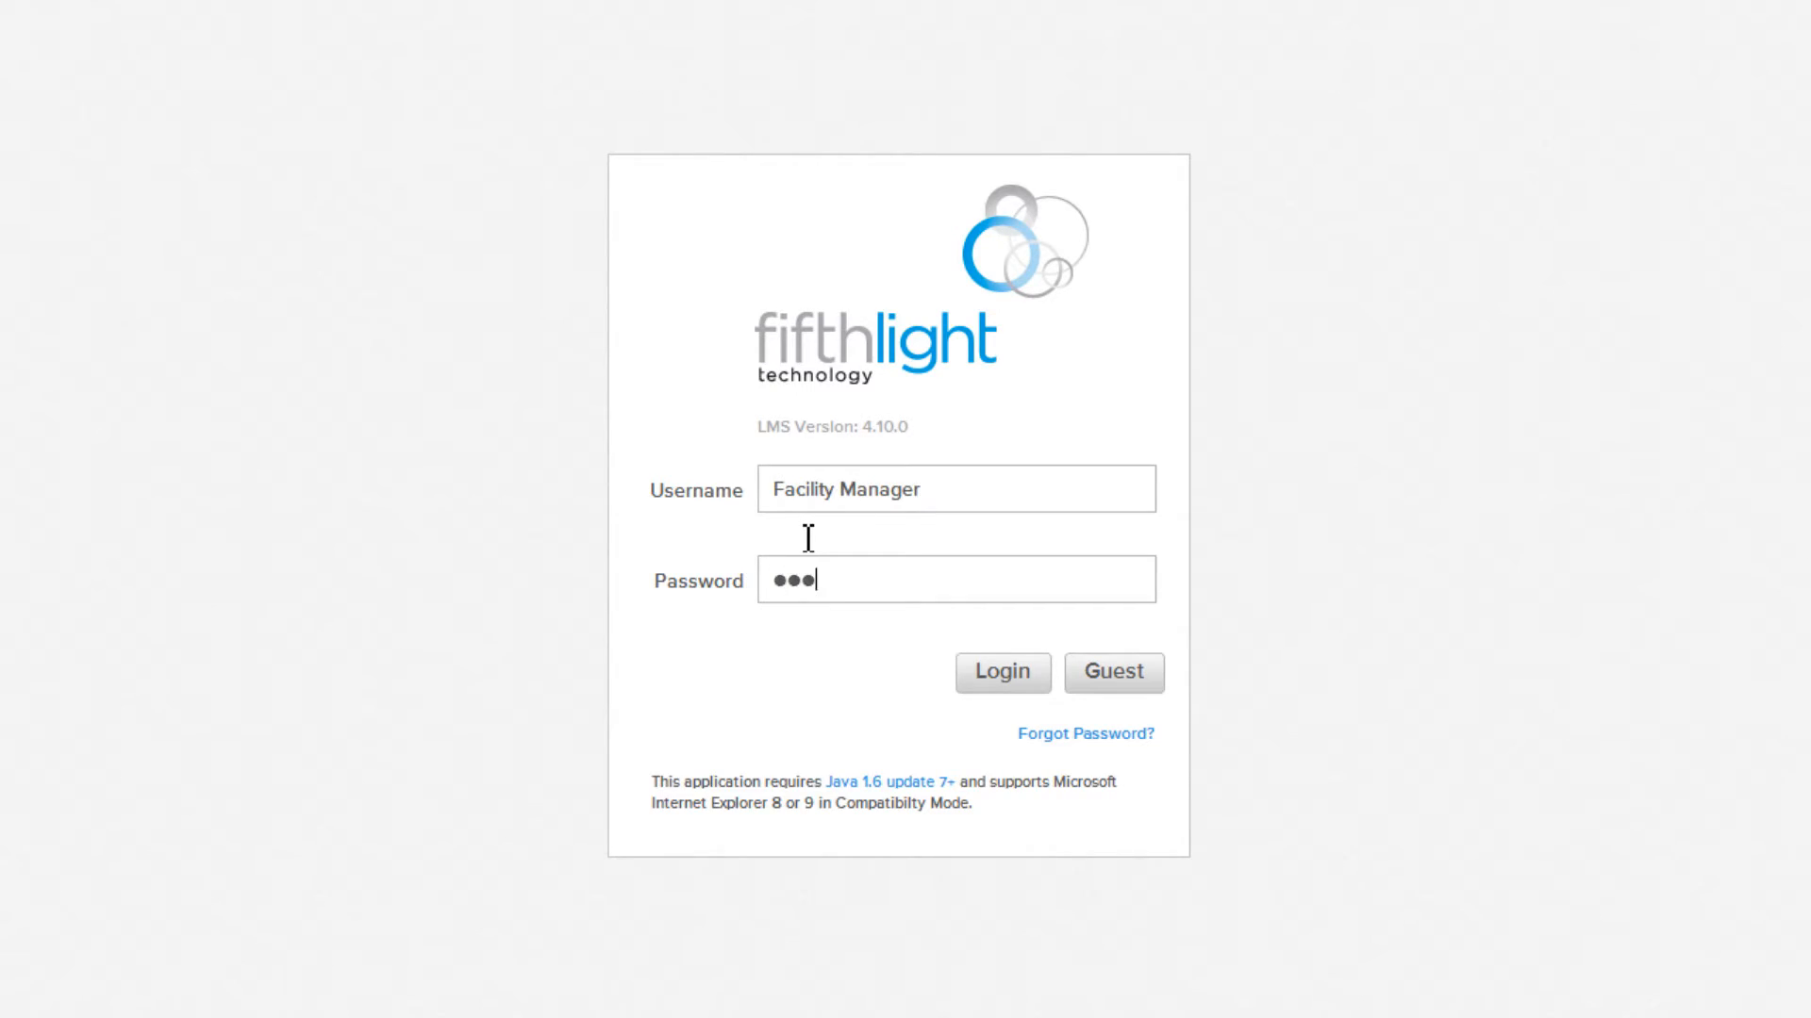
left_click(1002, 673)
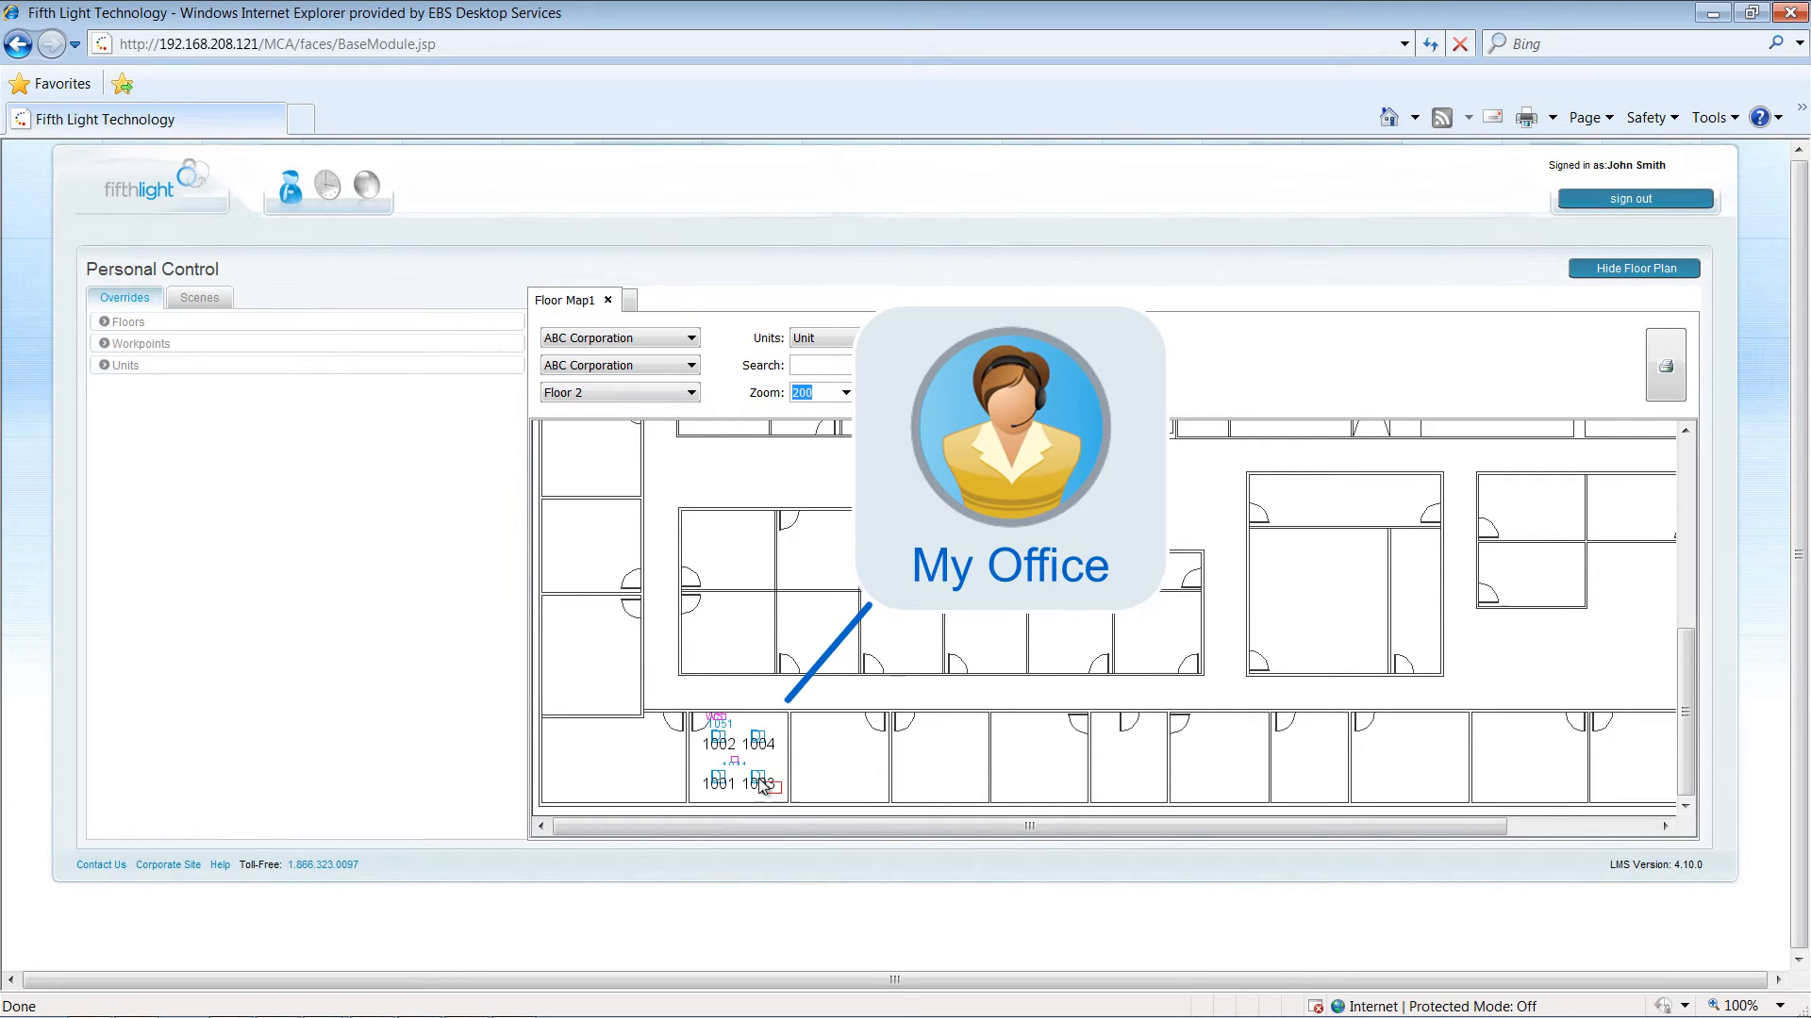
Select lighting unit 1003 on the floor map and expand the Units list showing it checked.
left_click(760, 779)
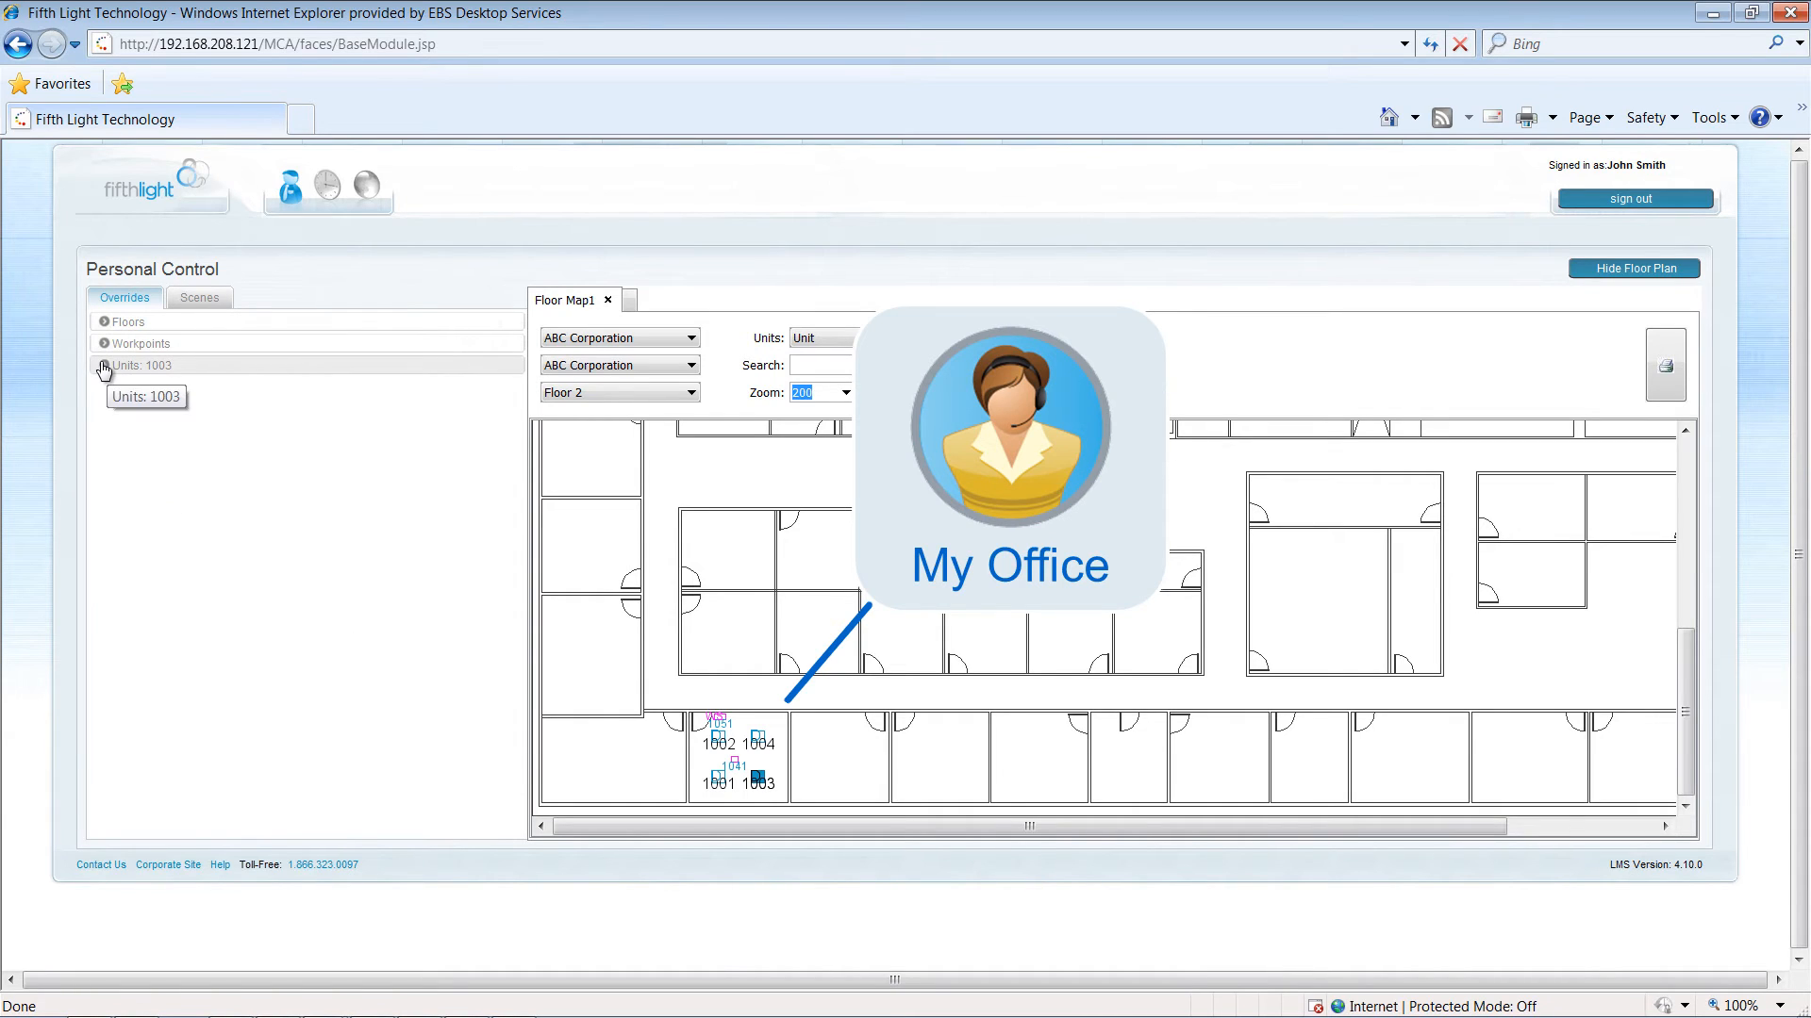
left_click(103, 365)
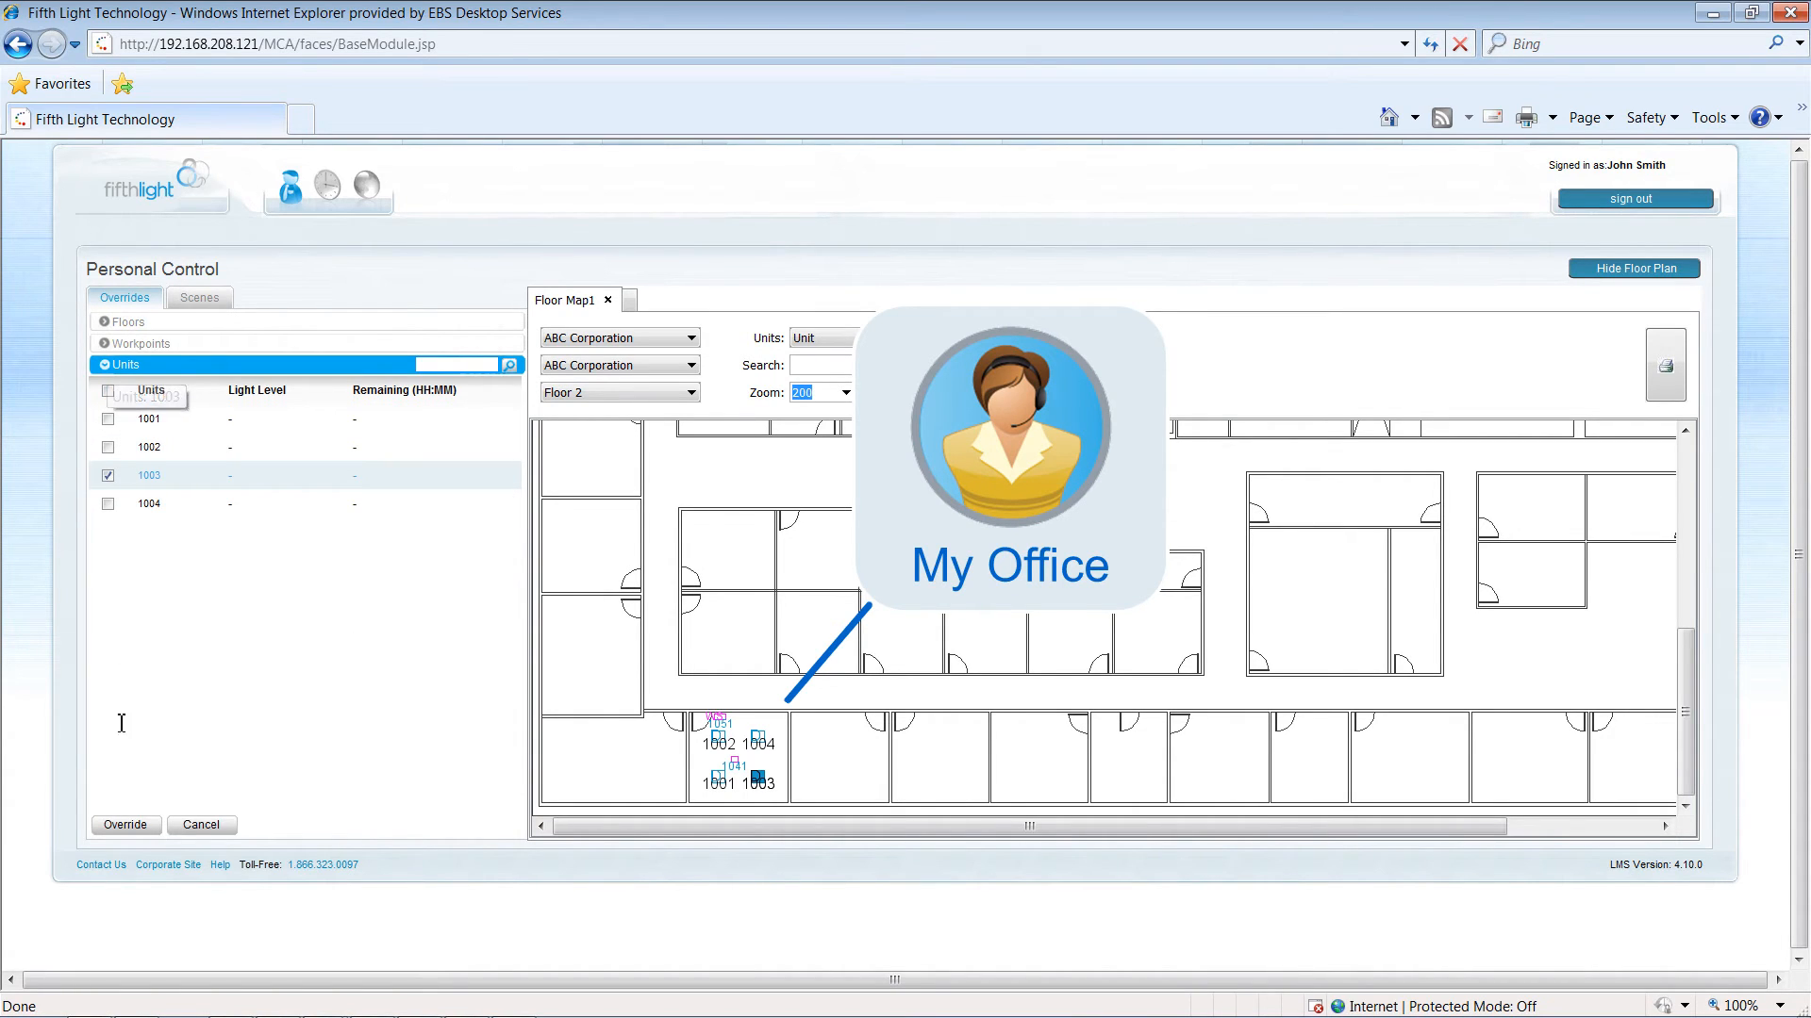
Send an override setting unit 1003 to 50% light level until further notice.
left_click(124, 825)
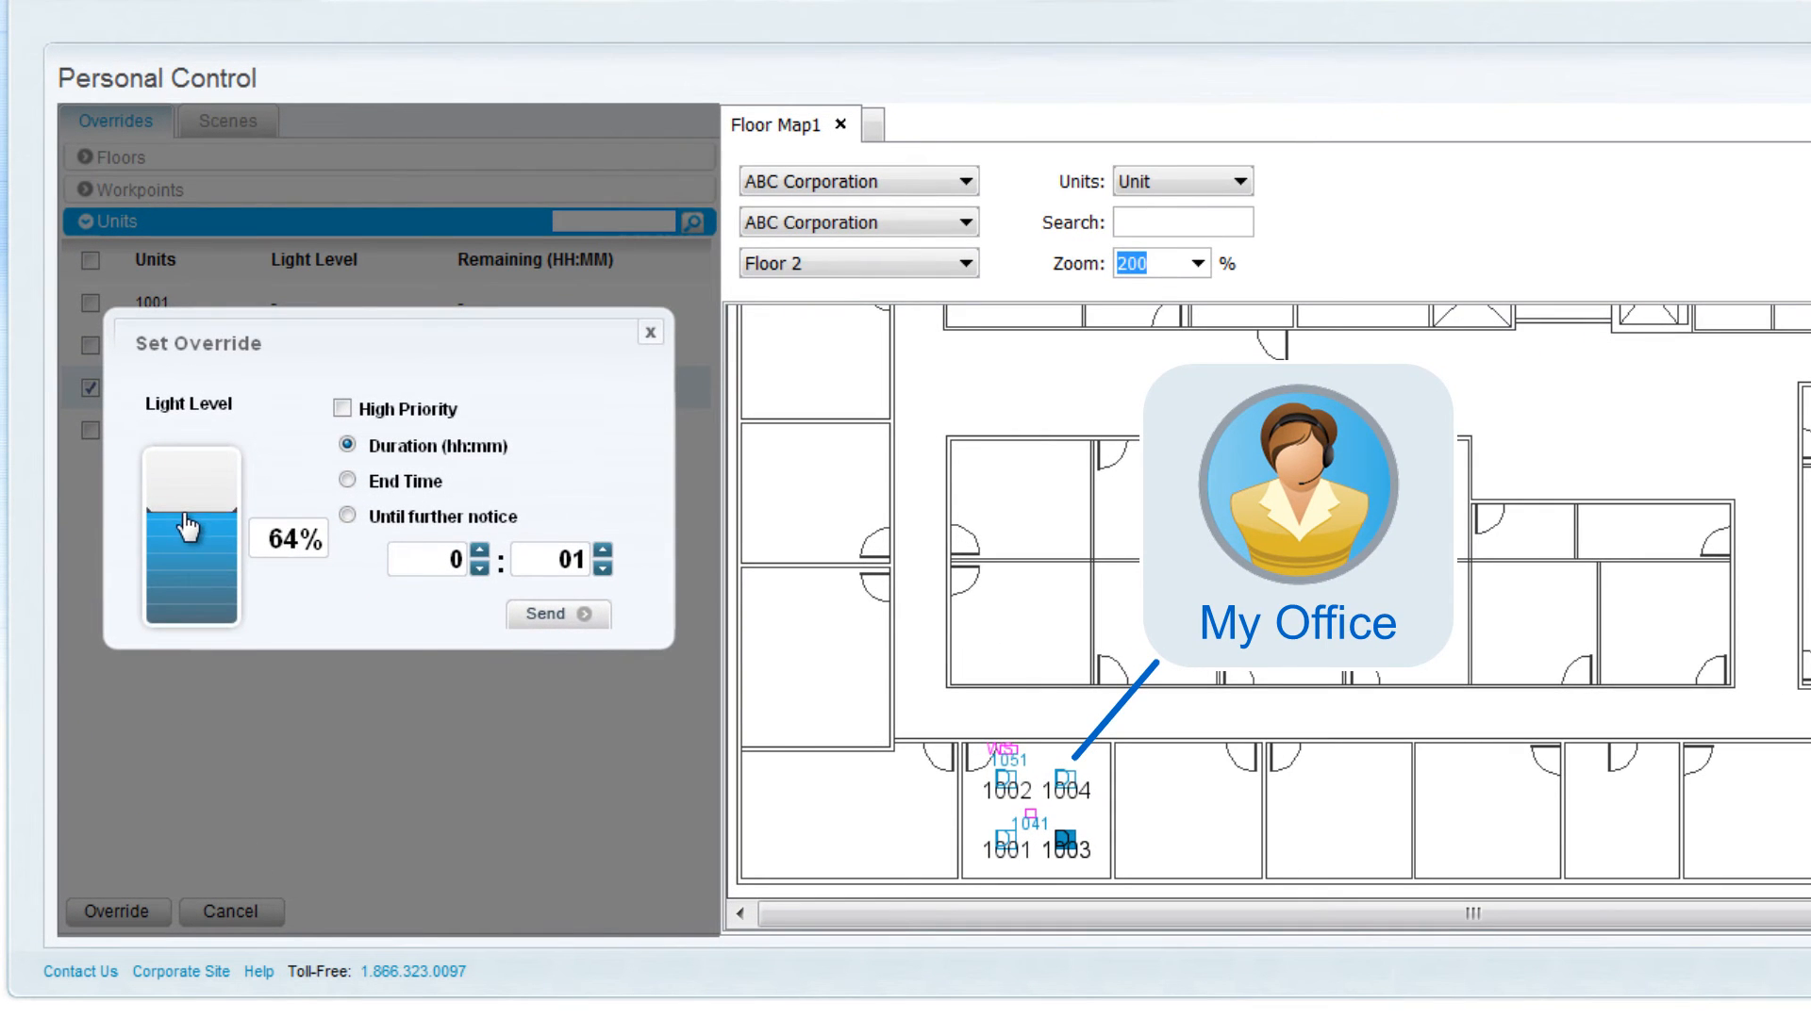
left_click_drag(190, 525, 190, 554)
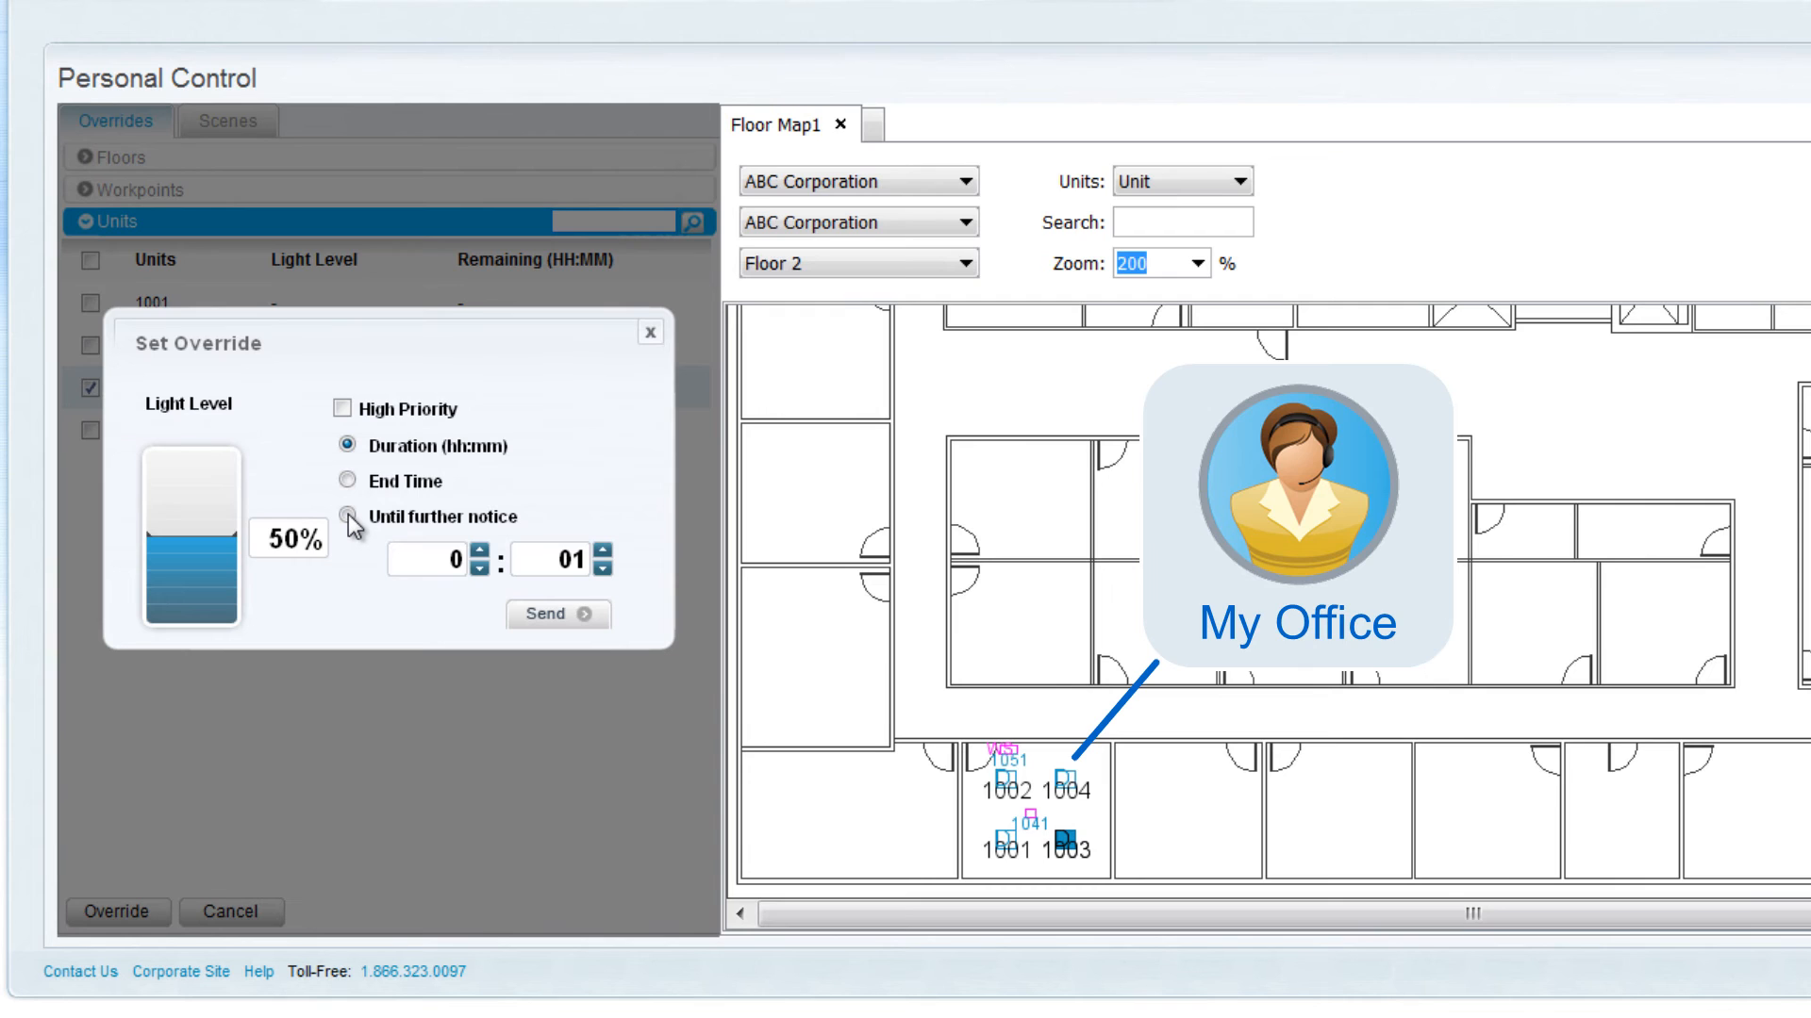
left_click(347, 515)
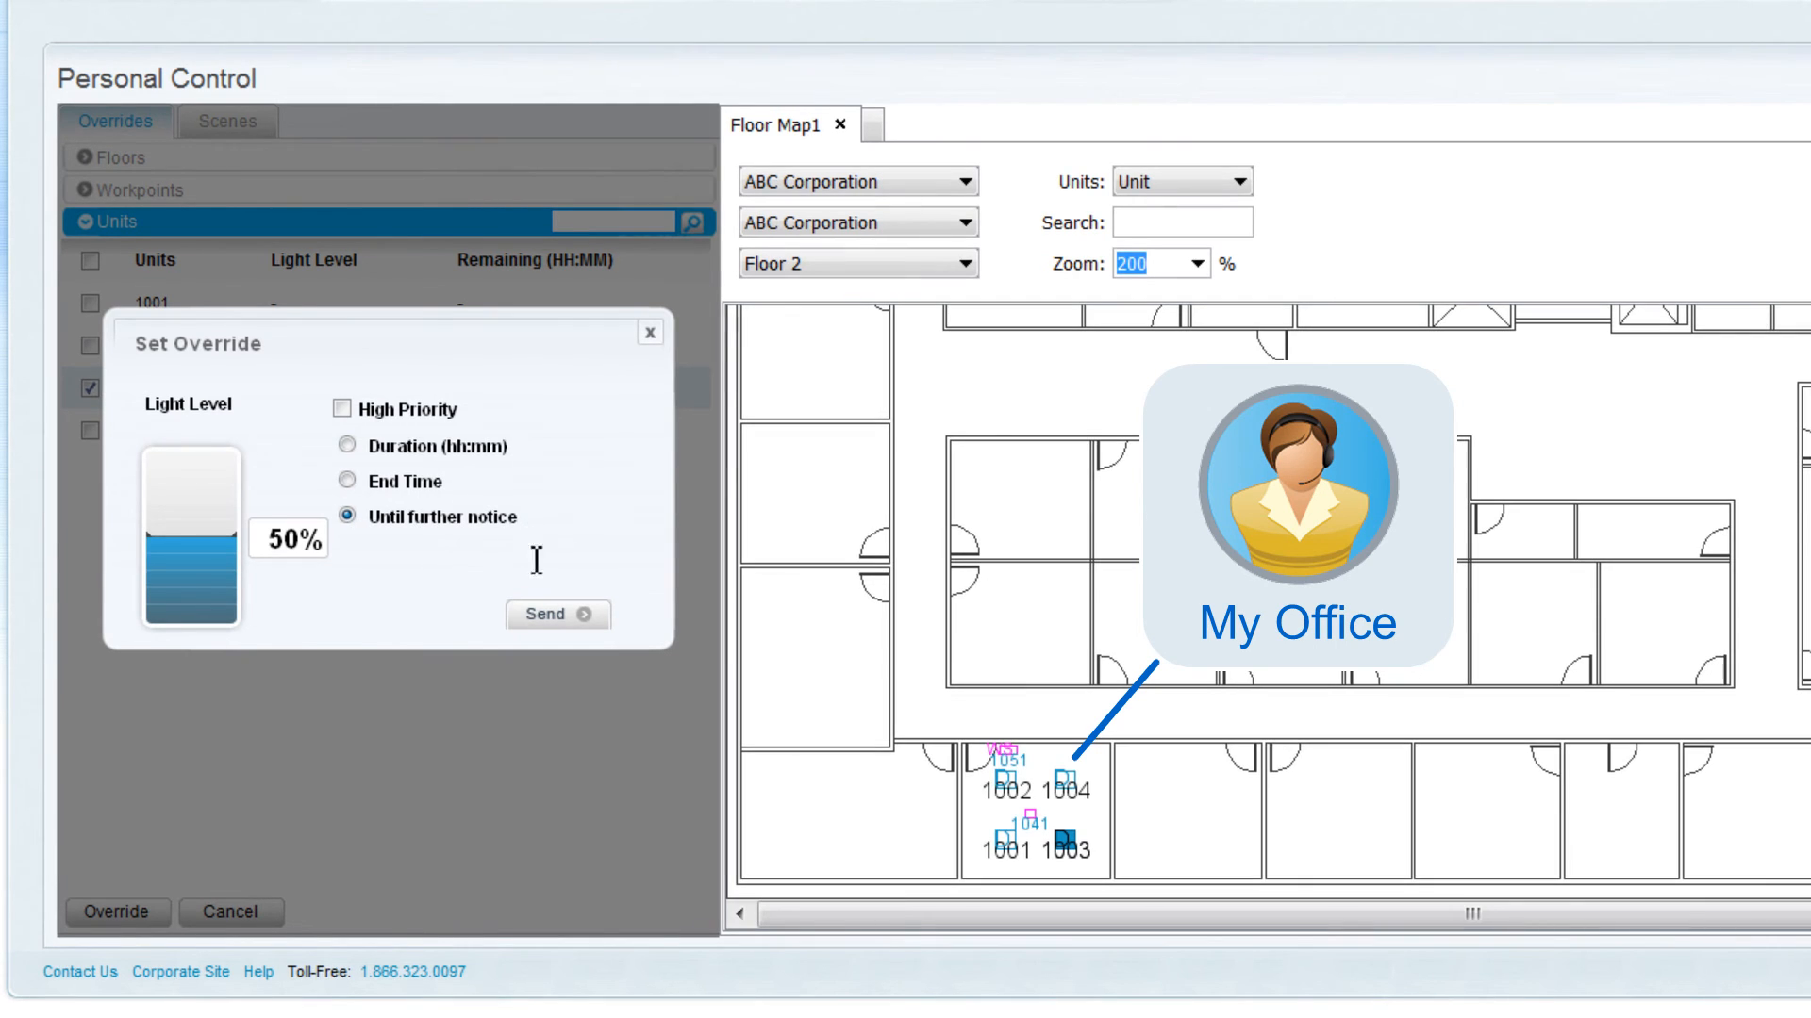
left_click(558, 614)
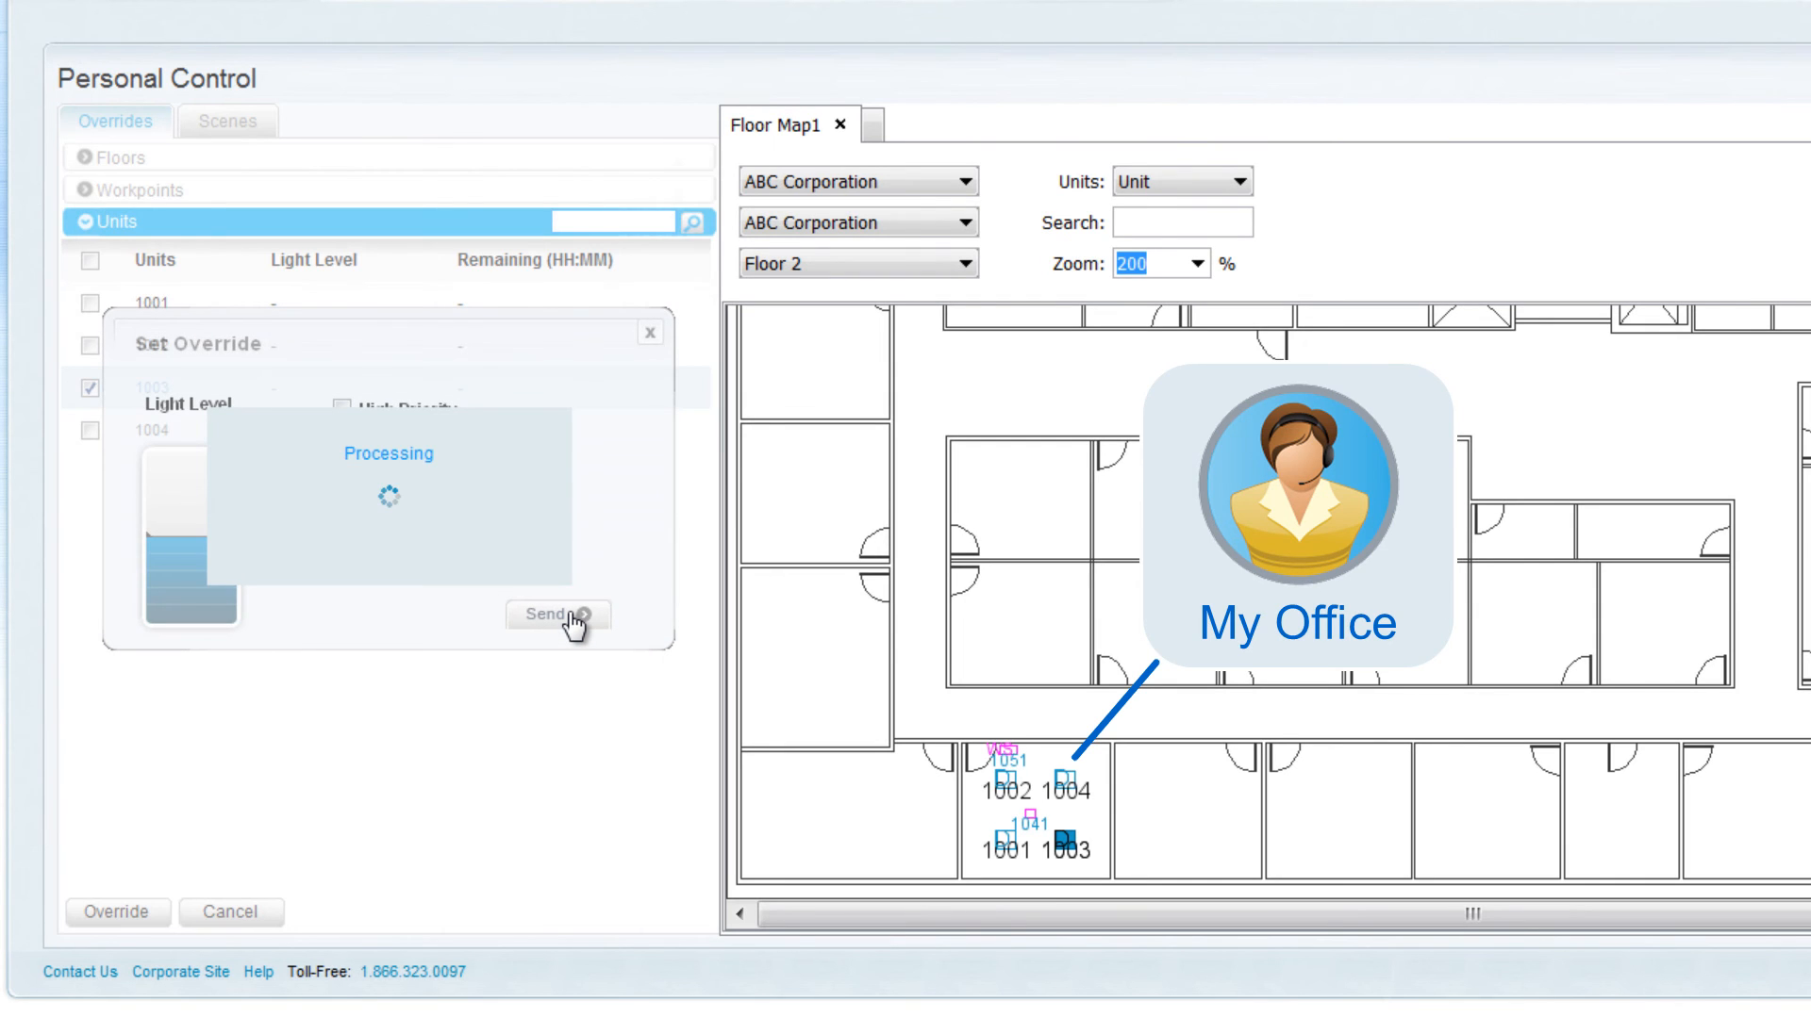